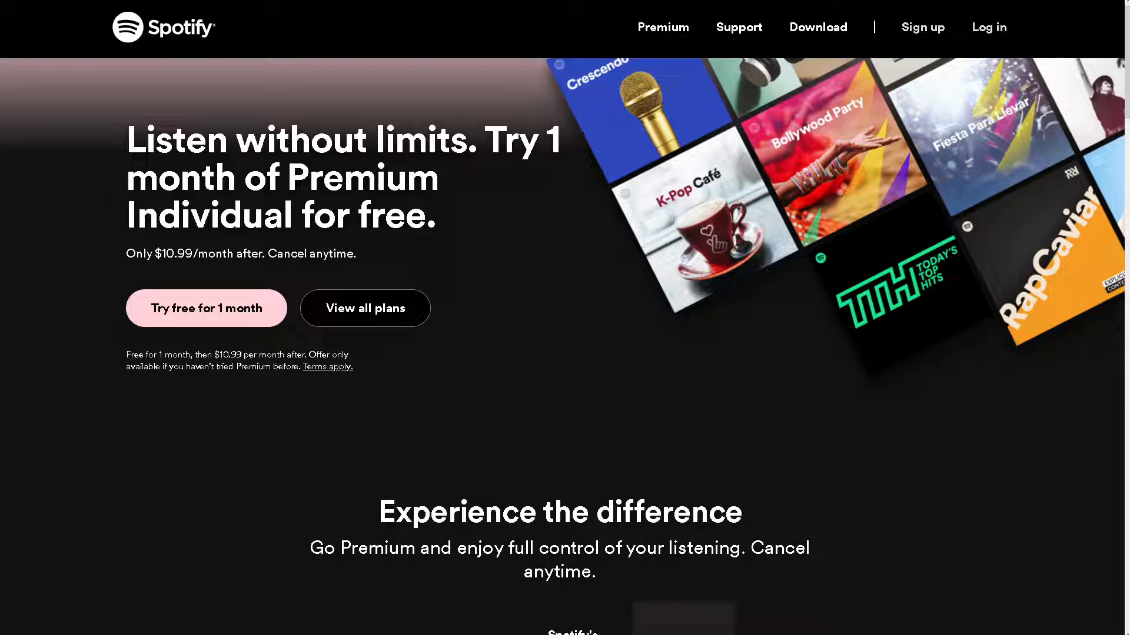
mouse_move(988, 27)
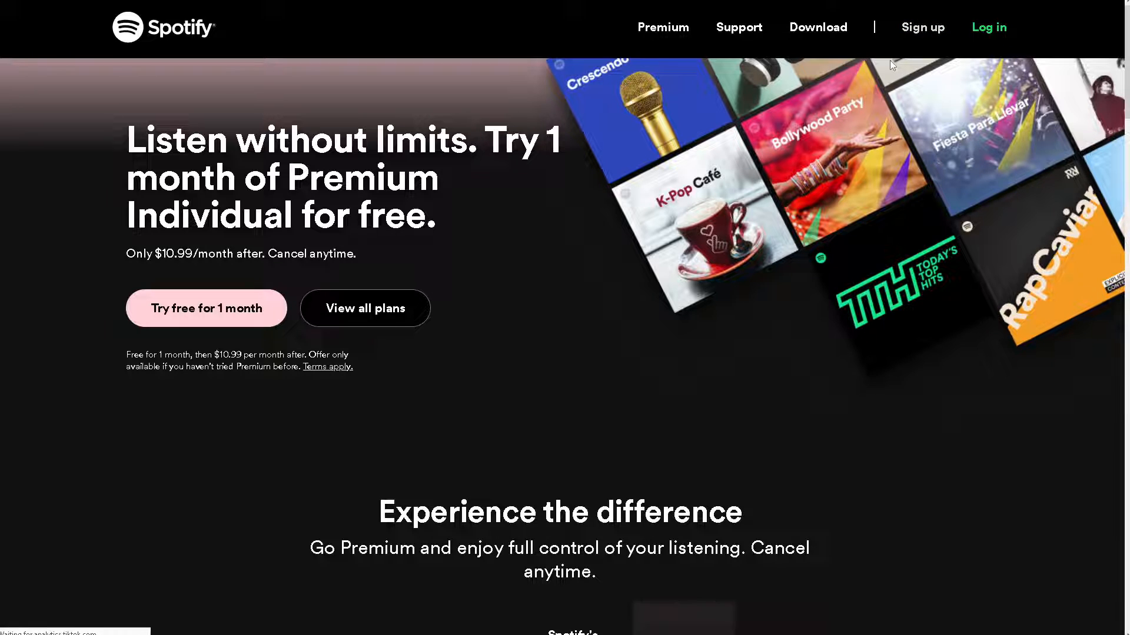
Step: Go from the Spotify homepage to the account login page
left_click(989, 27)
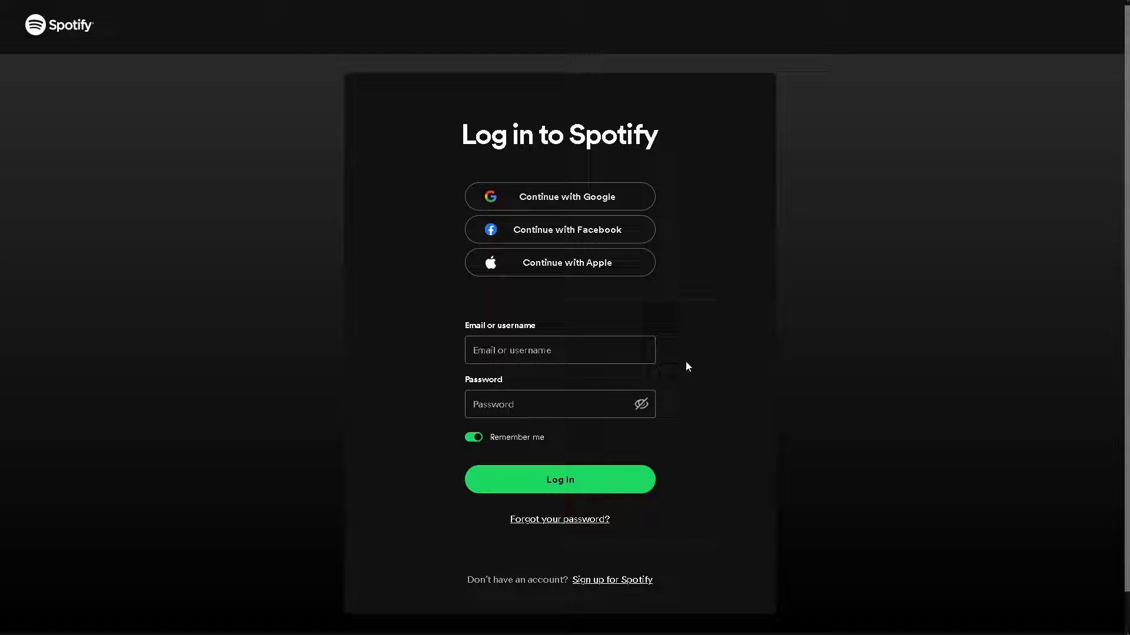
mouse_move(612, 579)
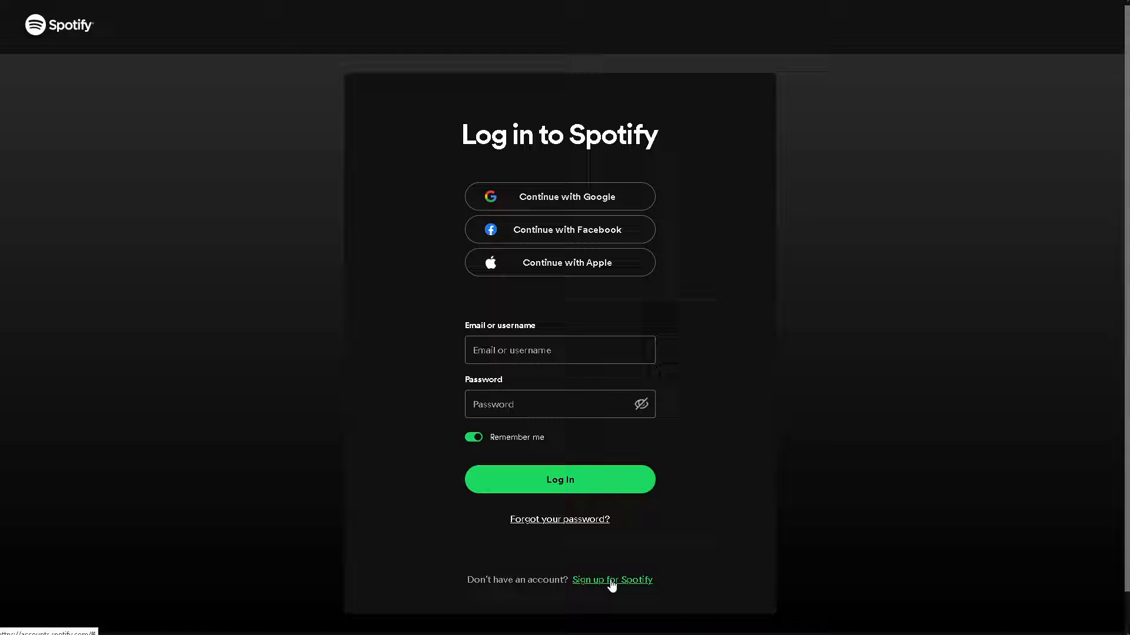
Step: Switch from logging in to the 'Sign up for Spotify' page
left_click(611, 579)
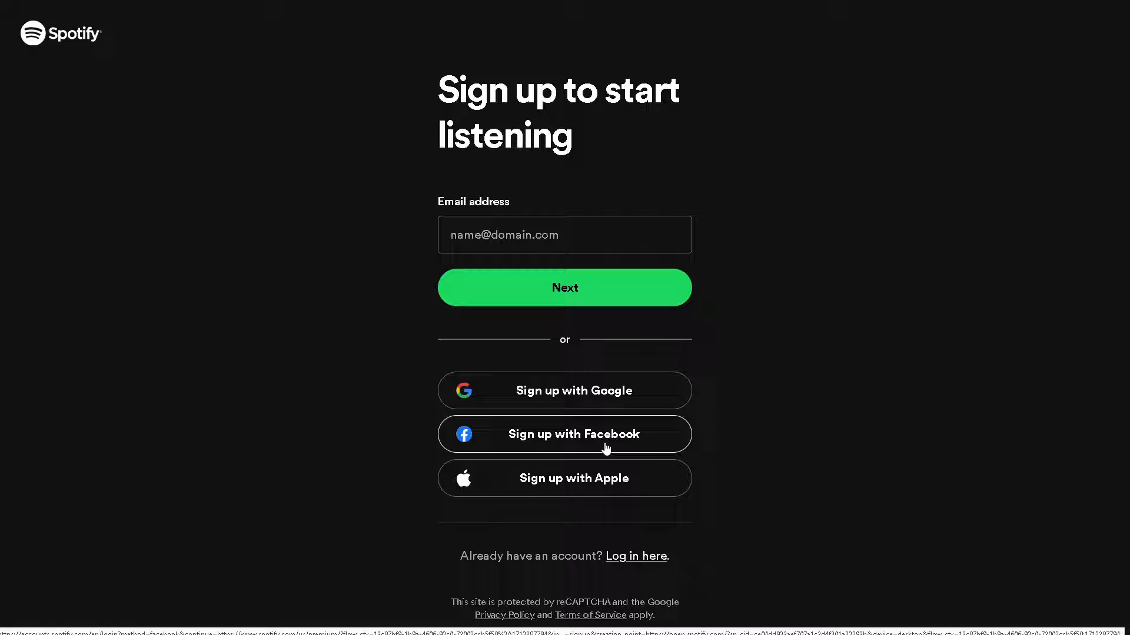
mouse_move(564, 478)
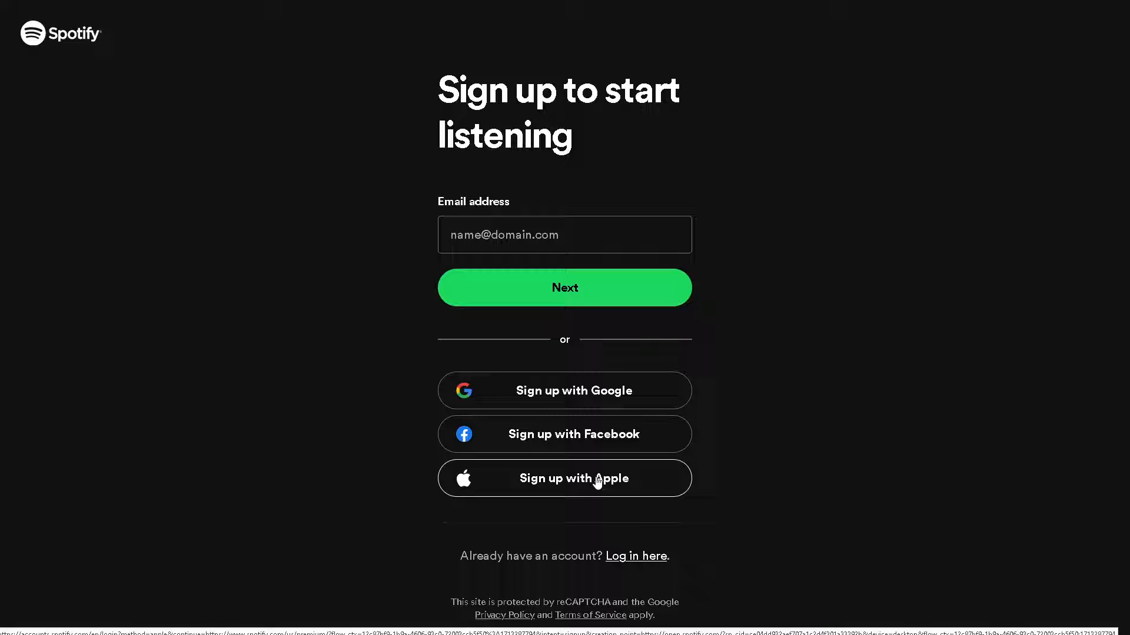
mouse_move(624, 566)
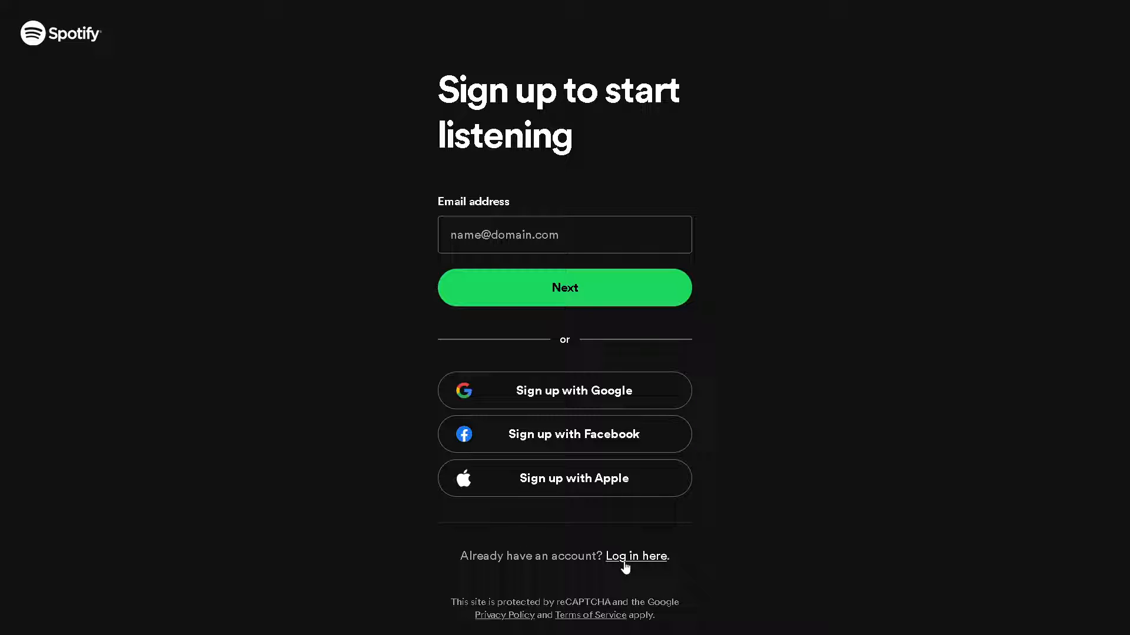
mouse_move(565, 608)
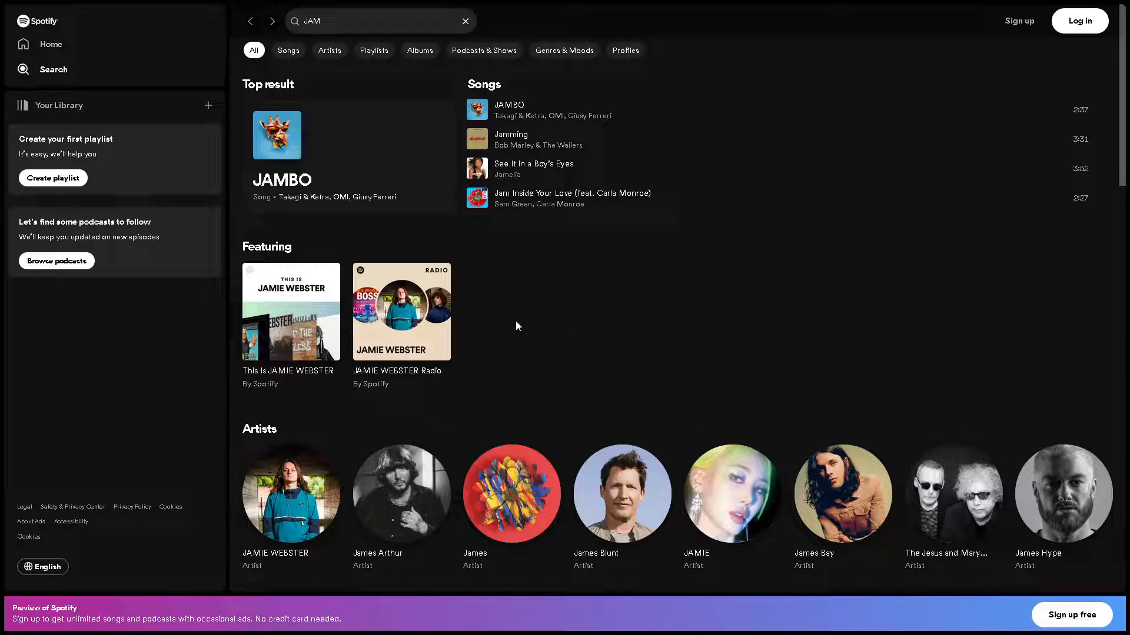
mouse_move(646, 354)
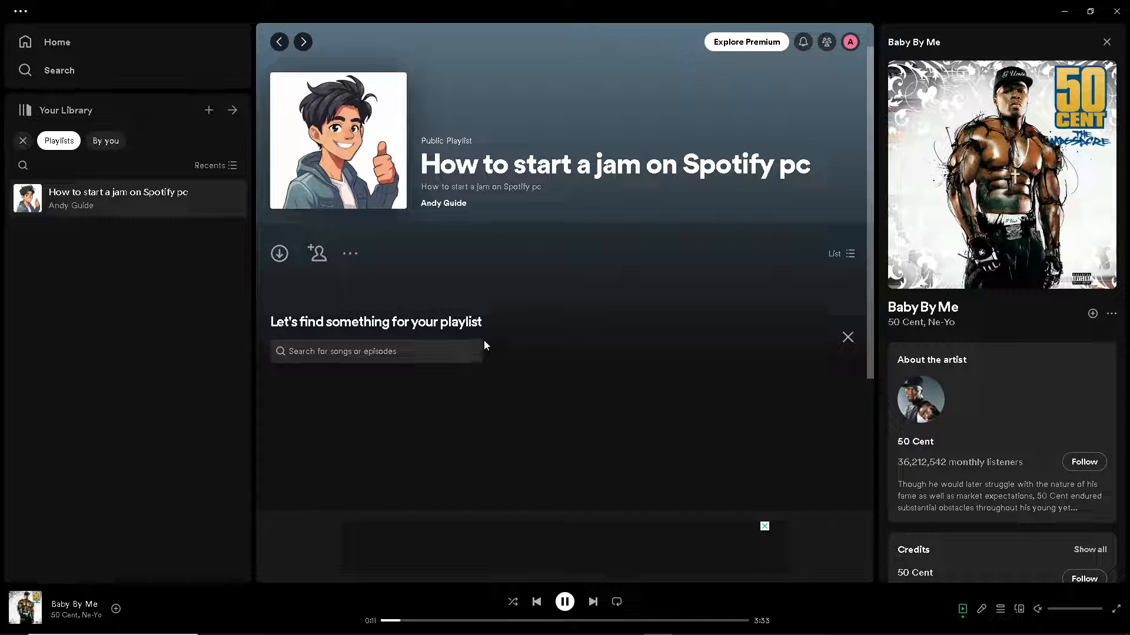
mouse_move(465, 406)
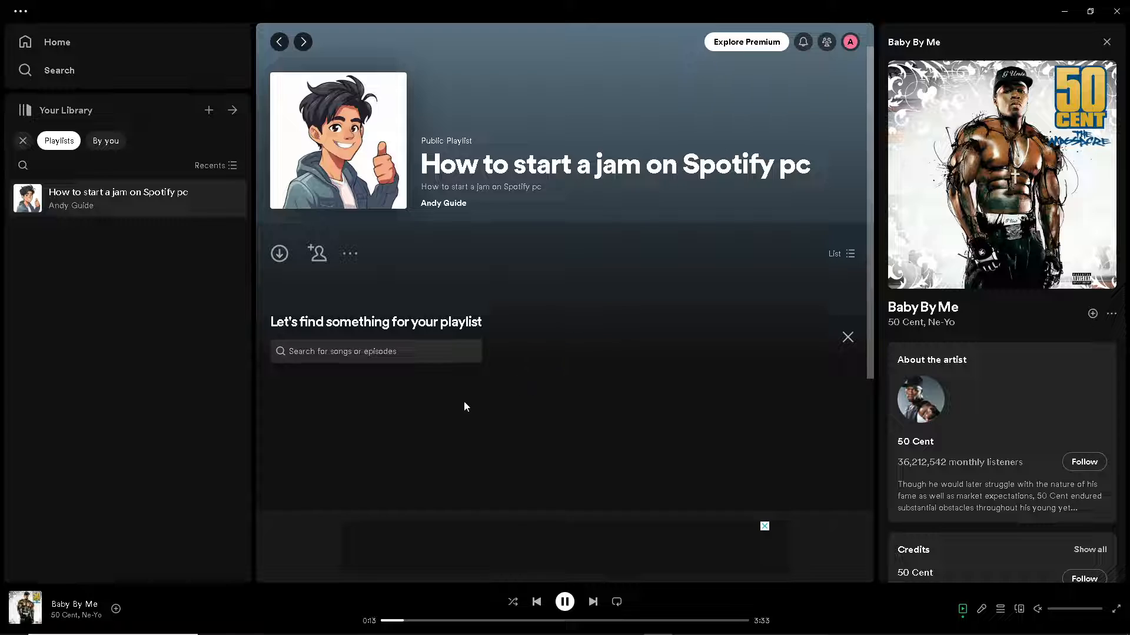
mouse_move(590, 419)
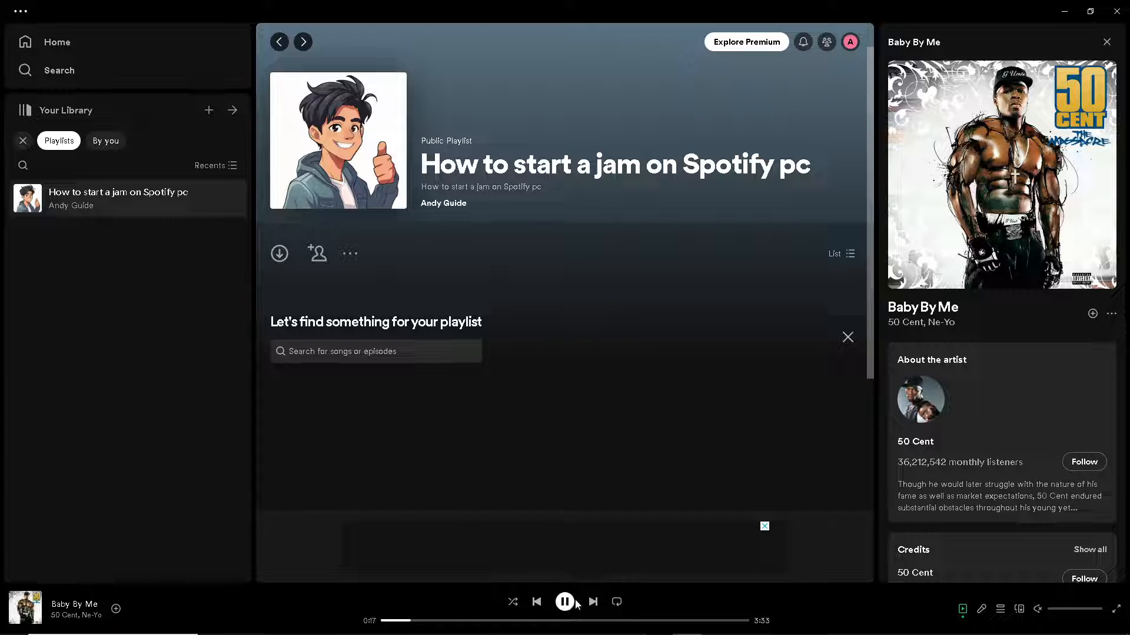
Step: Pause 'Baby By Me' from the playback bar, stopping it at 0:17
left_click(564, 602)
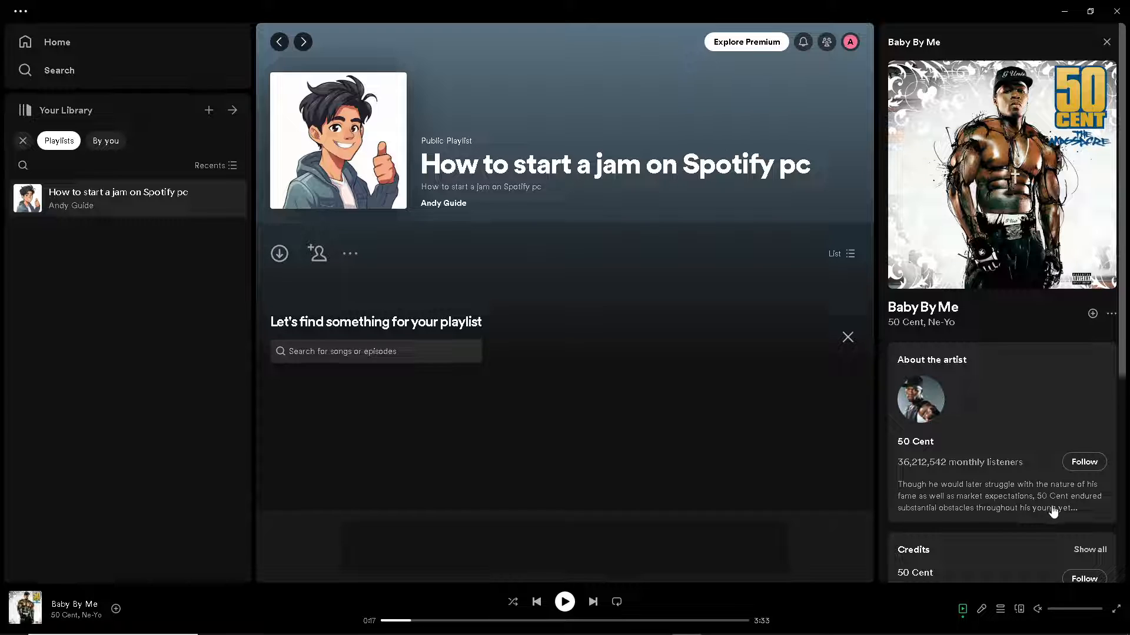
mouse_move(969, 482)
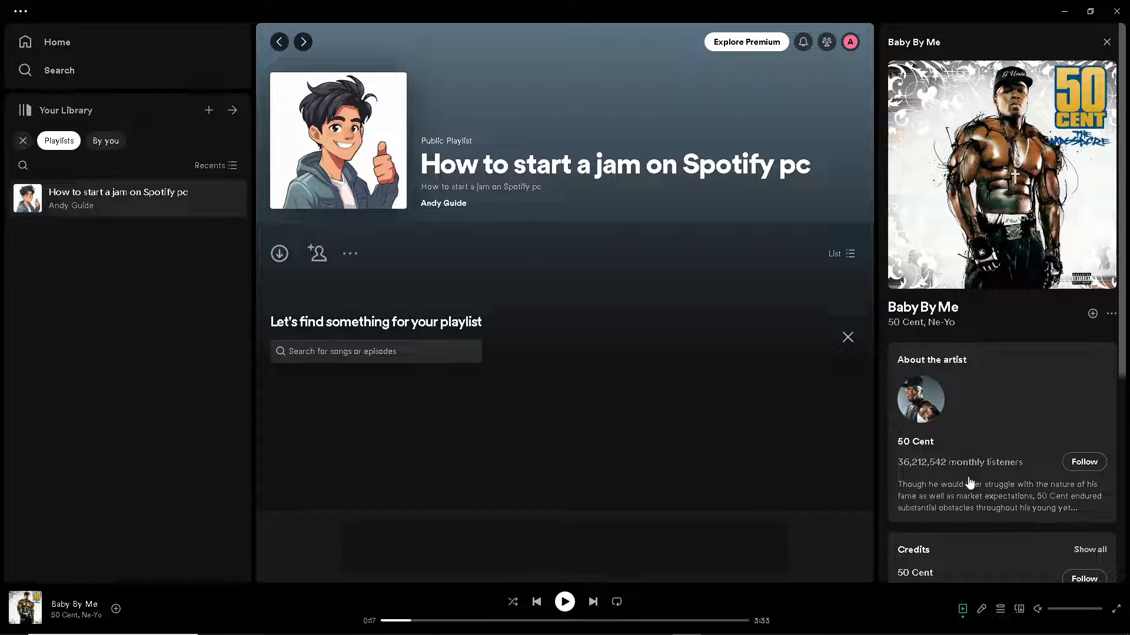
mouse_move(1021, 609)
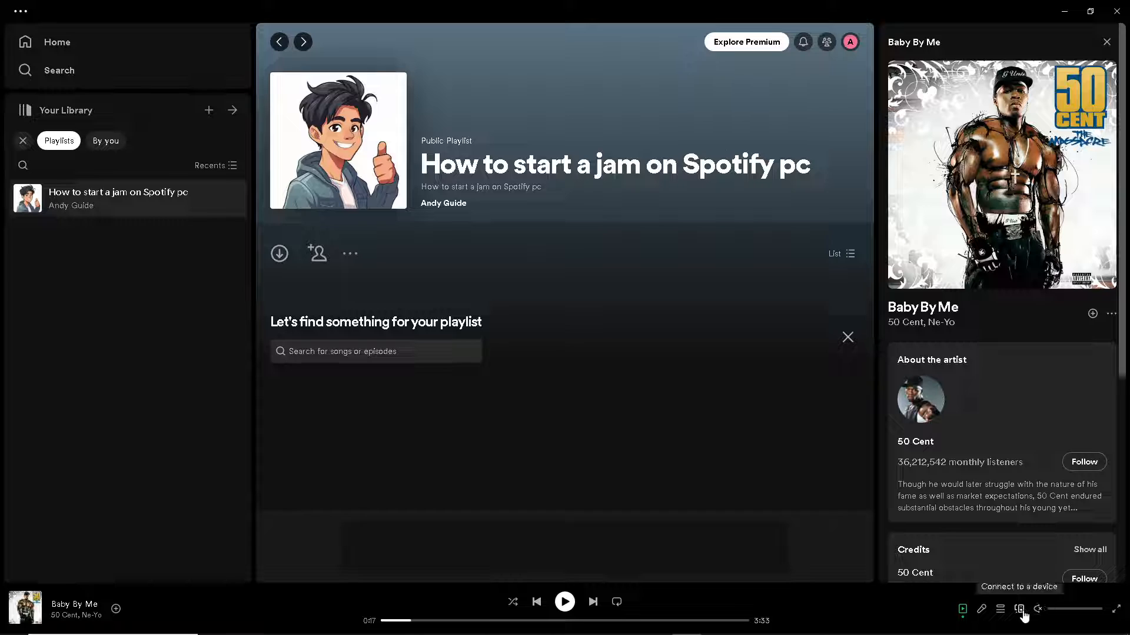
Step: Show the device list with this computer and Web Player (Chrome)
left_click(1019, 609)
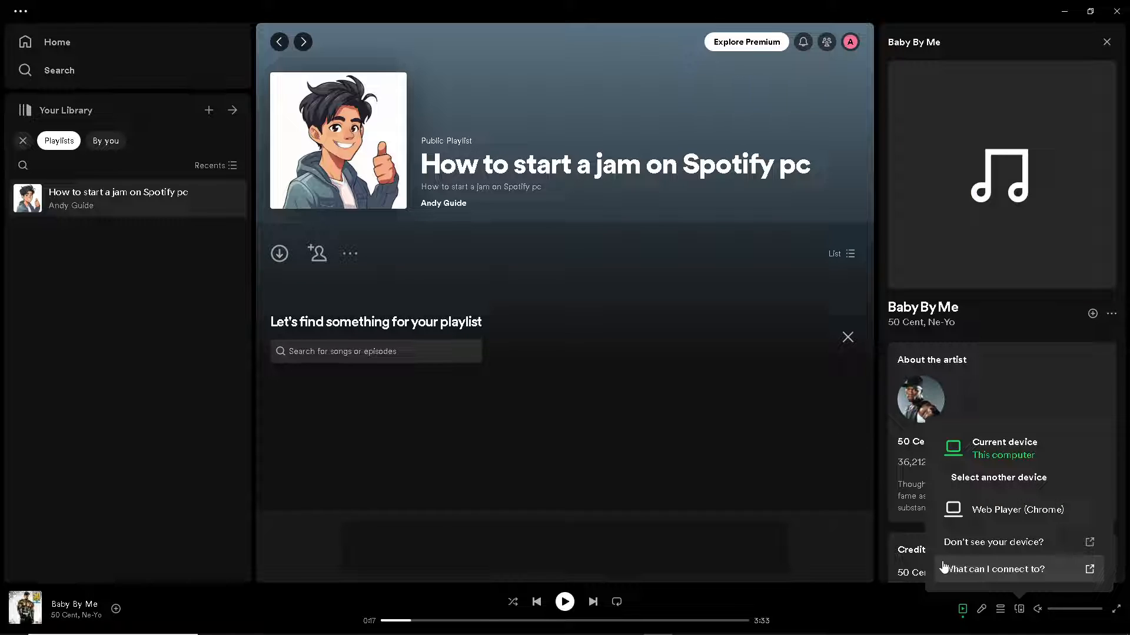
mouse_move(871, 557)
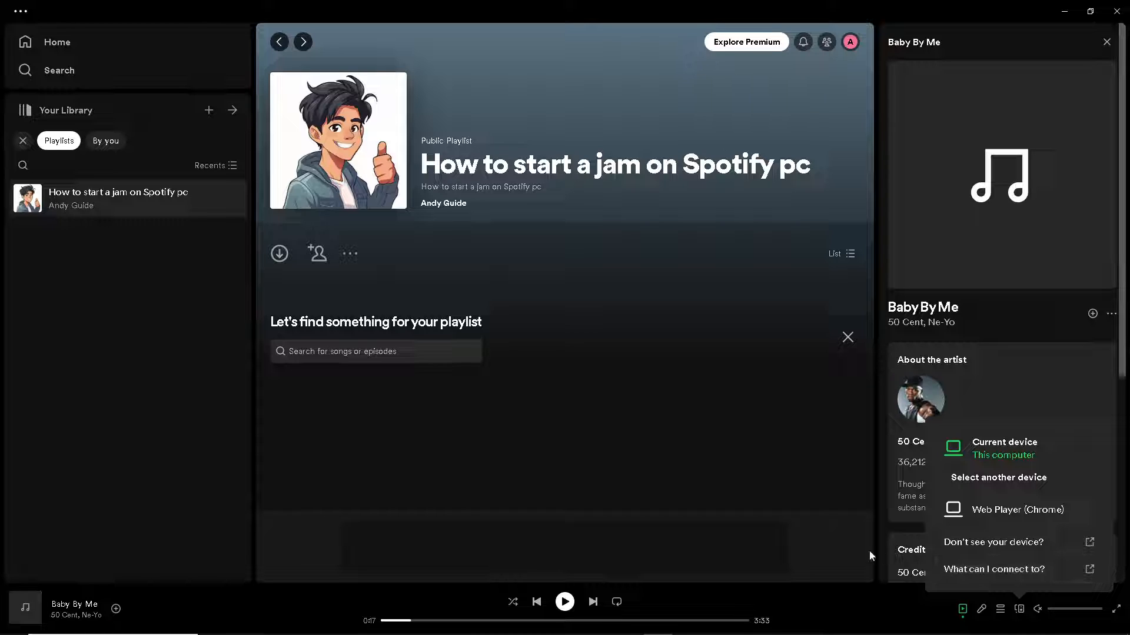
mouse_move(732, 481)
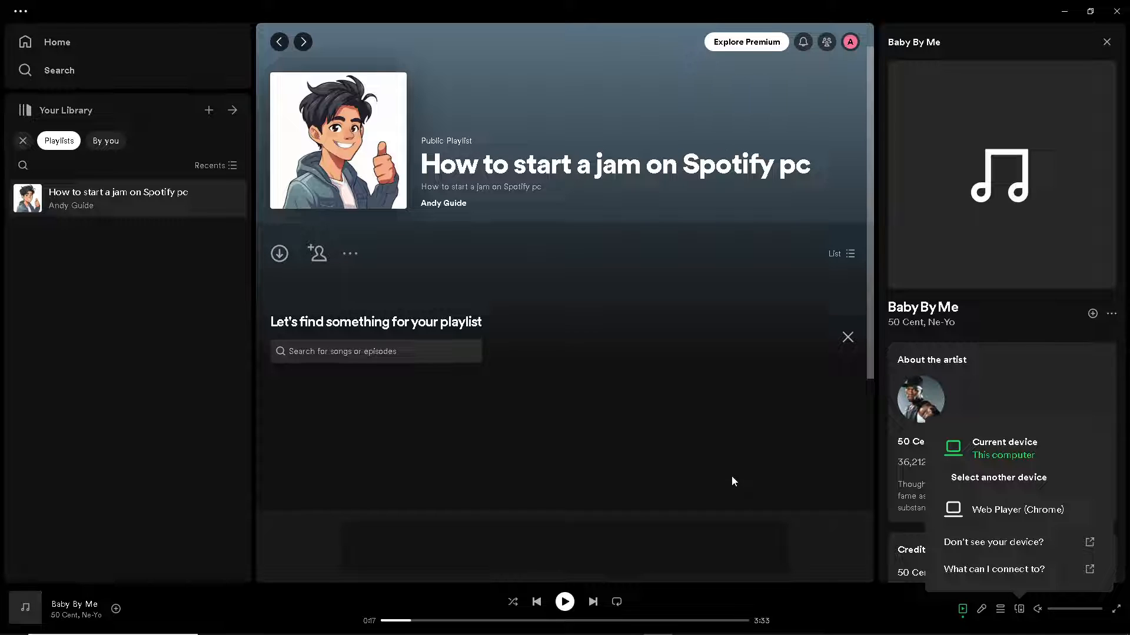
mouse_move(981, 608)
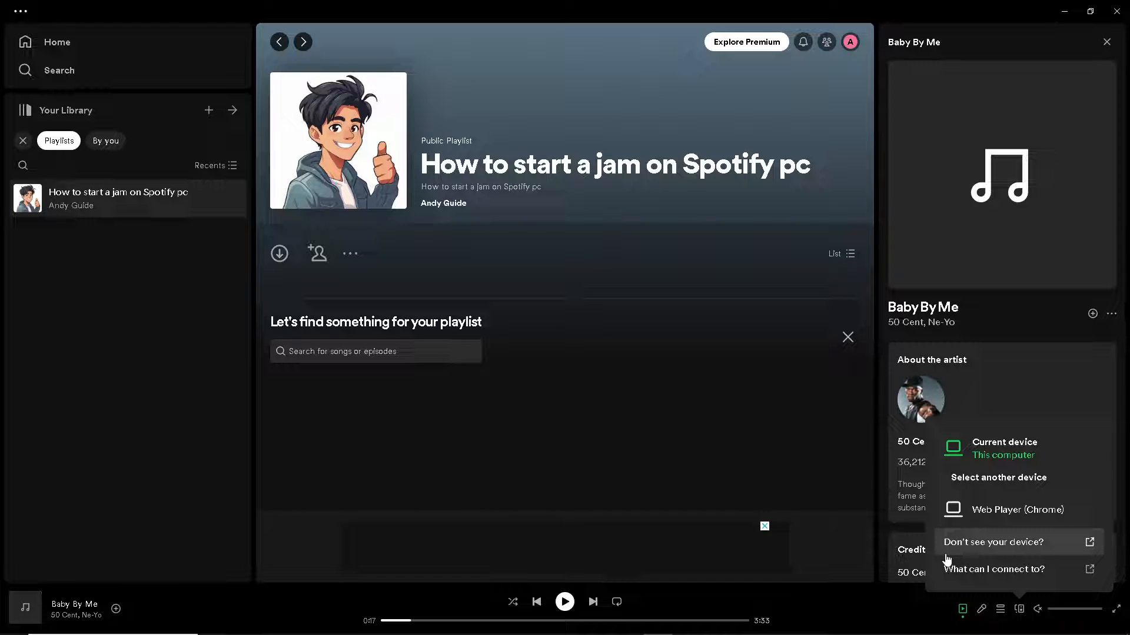
mouse_move(814, 493)
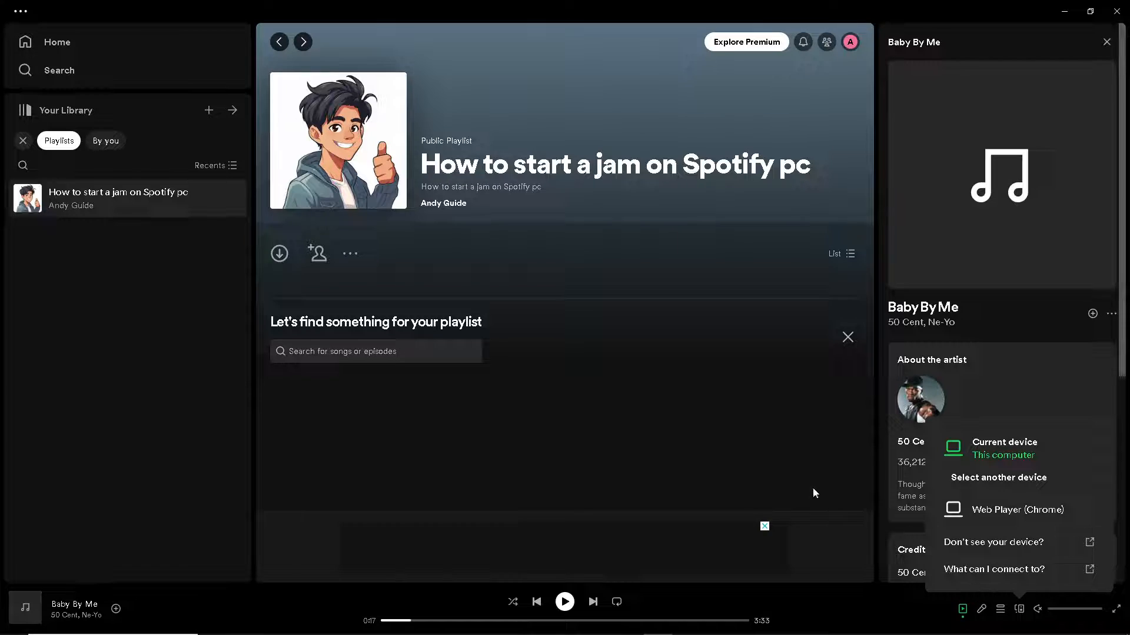
mouse_move(730, 452)
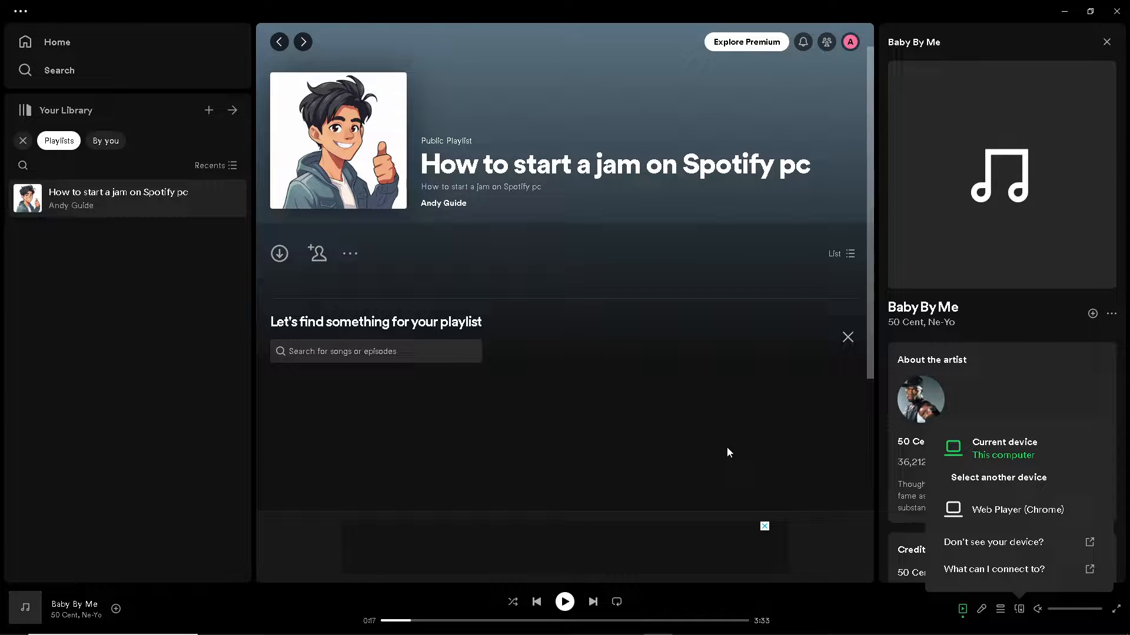
mouse_move(699, 413)
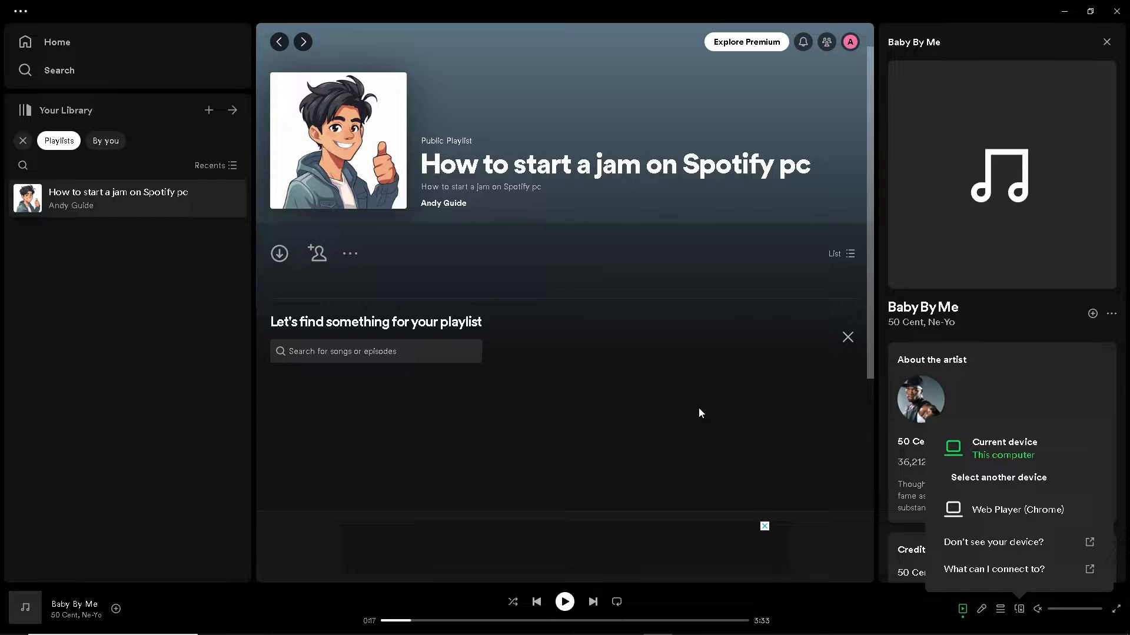